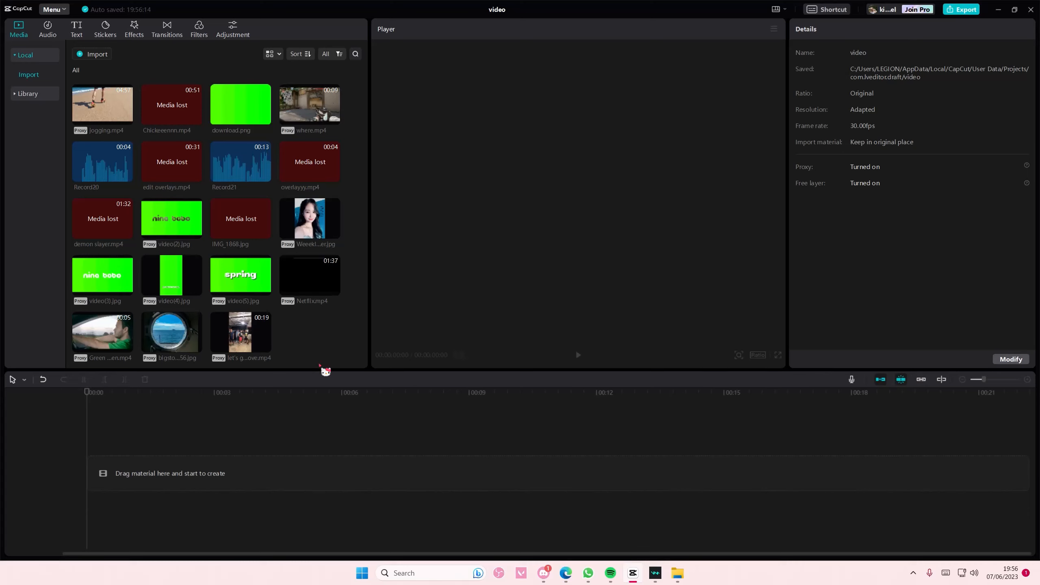
{"action": "mouse_move", "coordinate": [291, 358]}
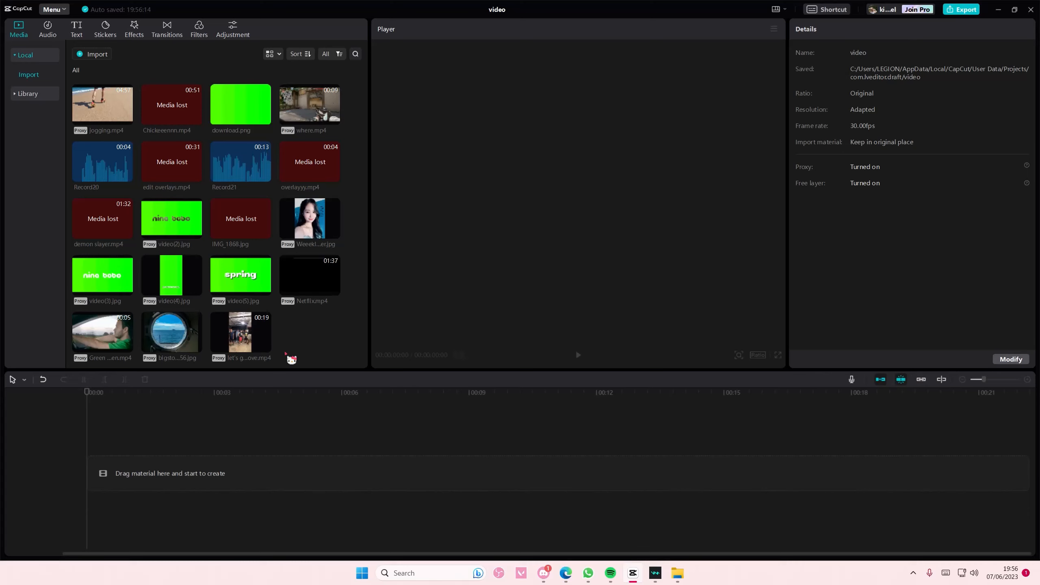
- Add the let's groove clip to the timeline and separate its audio onto its own track
{"action": "double_click", "coordinate": [241, 334]}
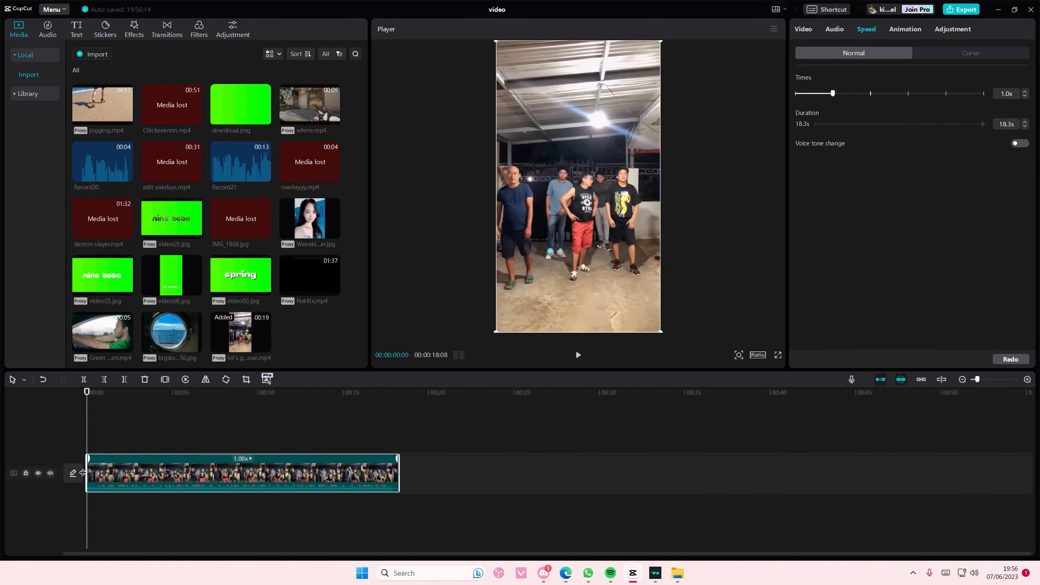
{"action": "mouse_move", "coordinate": [207, 478]}
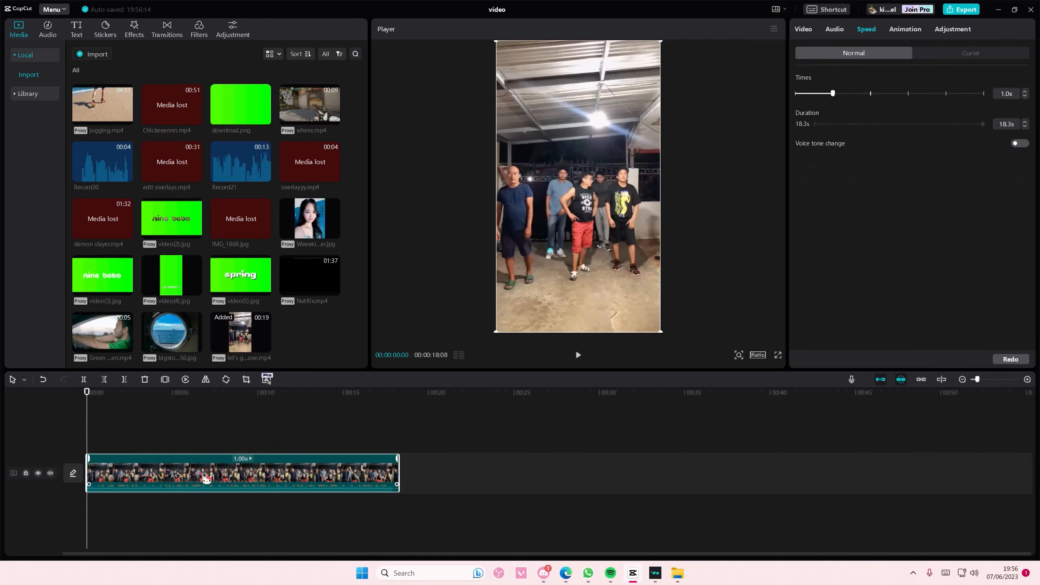
{"action": "right_click", "coordinate": [206, 473]}
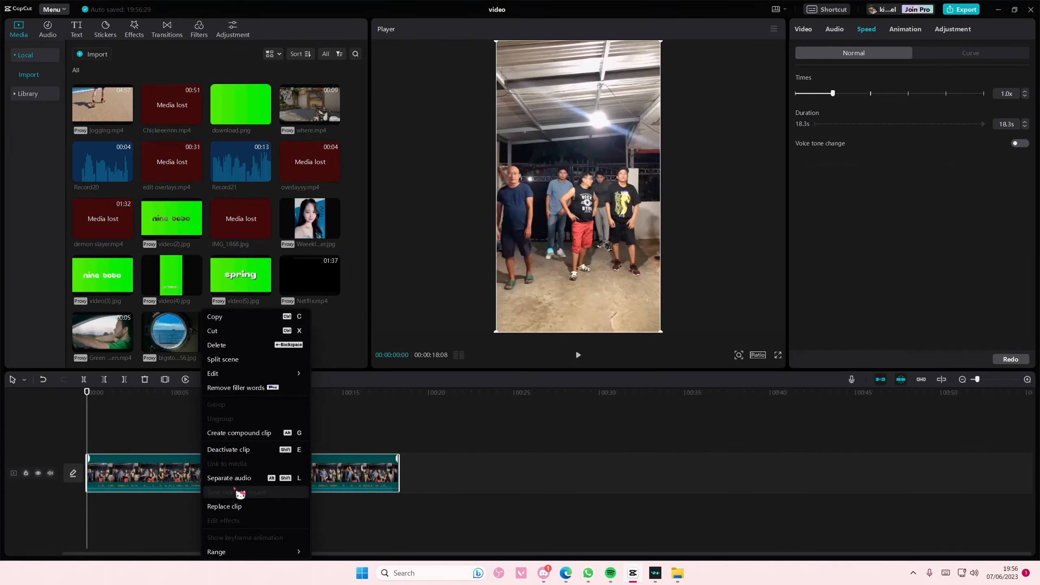
{"action": "left_click", "coordinate": [229, 478]}
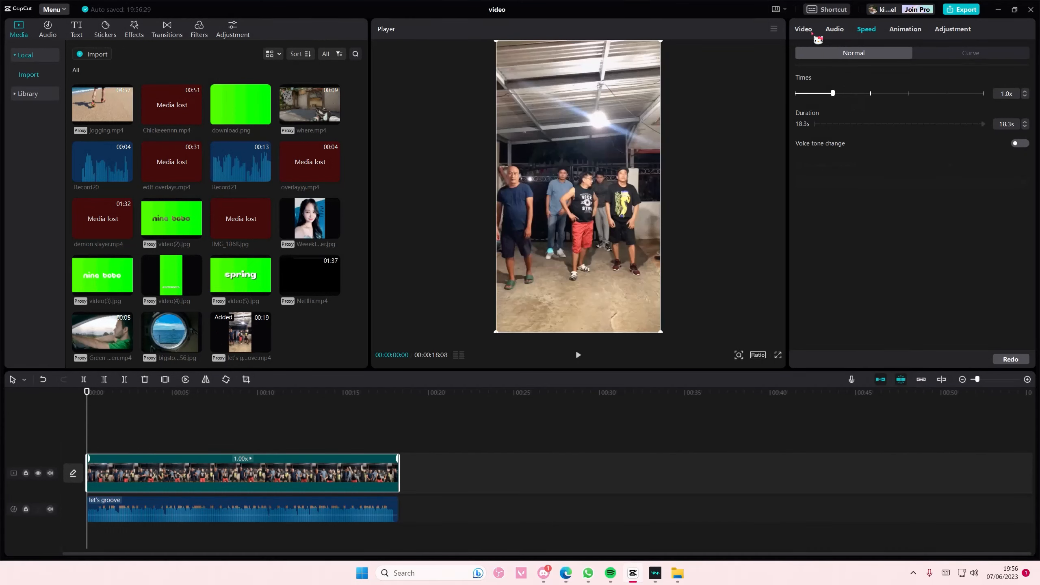
{"action": "left_click", "coordinate": [803, 28]}
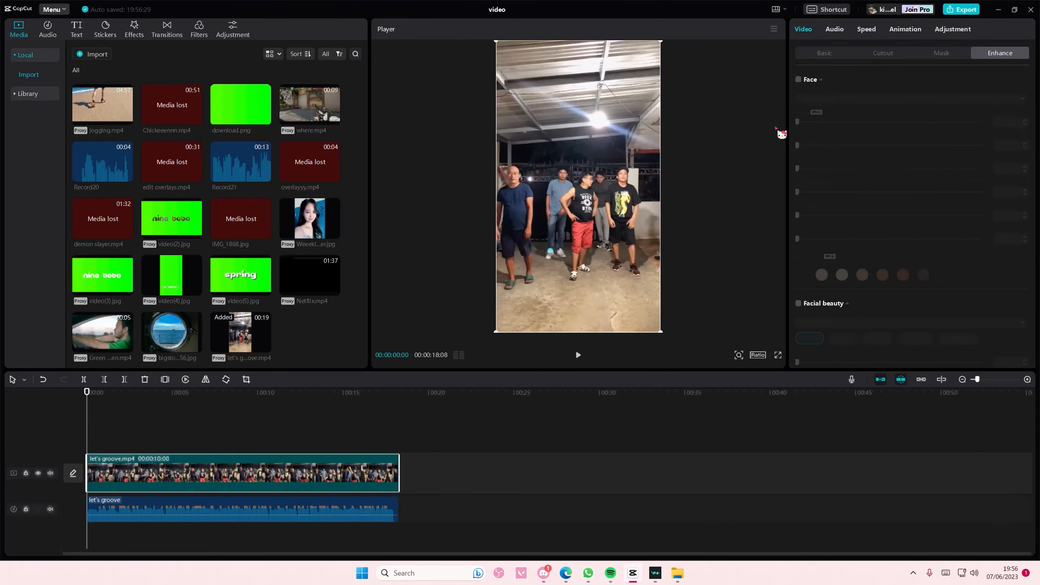
- Auto-mark beats on the separated audio and split the dance clip at the first beat
{"action": "left_click", "coordinate": [242, 509]}
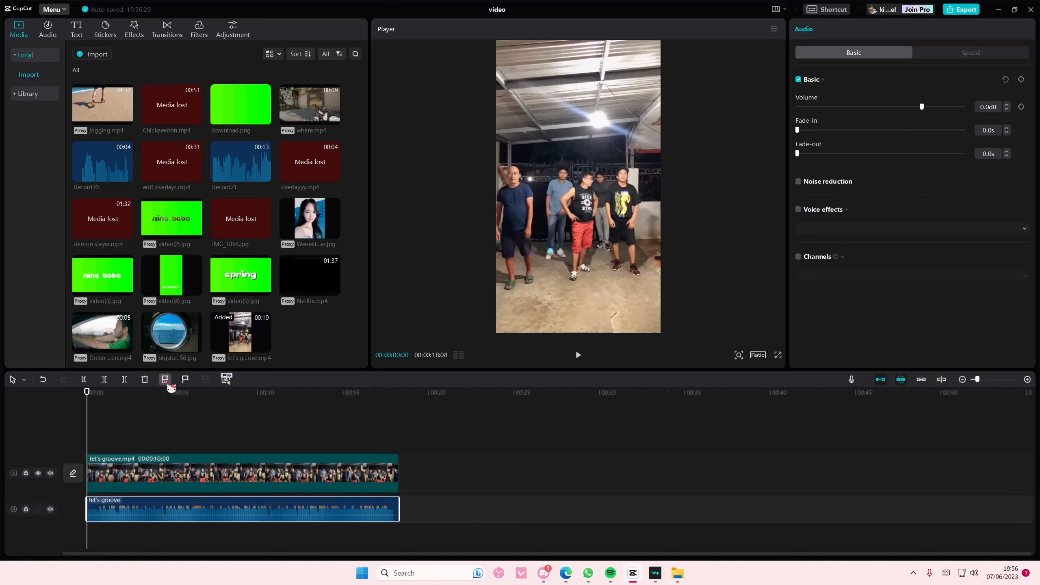
{"action": "mouse_move", "coordinate": [992, 395]}
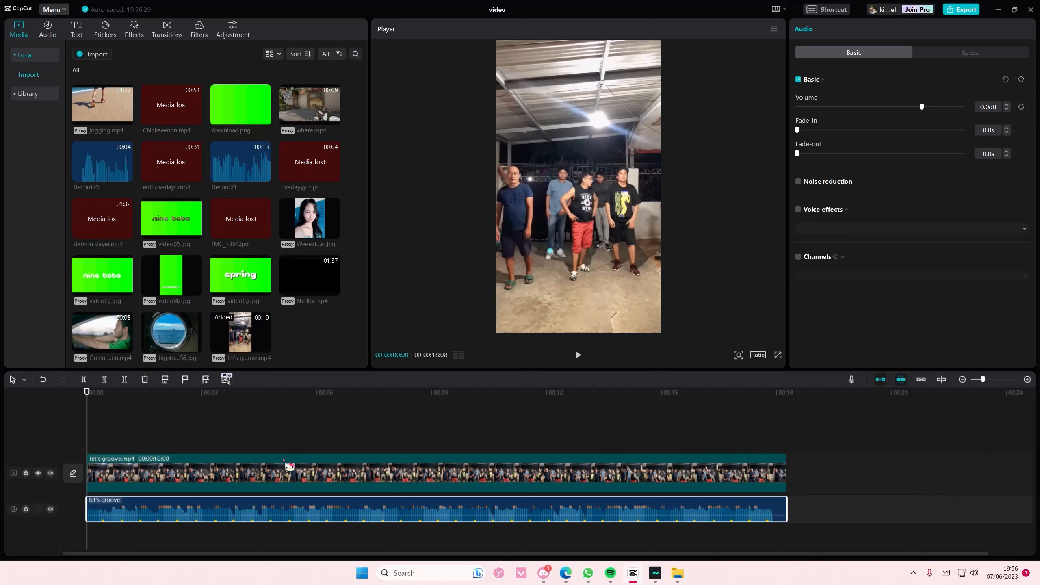
{"action": "left_click", "coordinate": [432, 473]}
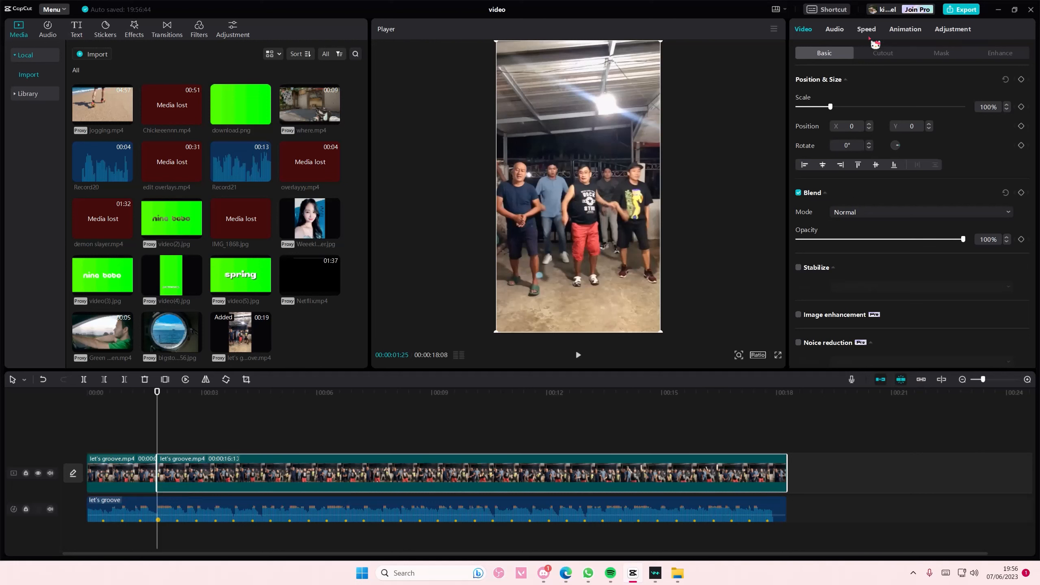
- Slow the second piece to 0.5x with Smooth slow-mo using Optical flow
{"action": "left_click", "coordinate": [866, 28]}
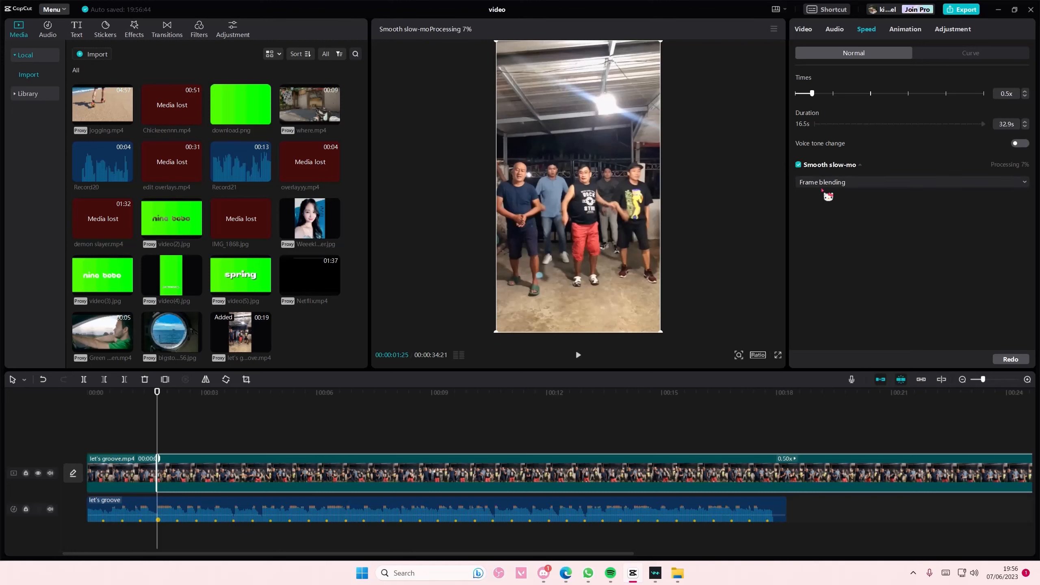
{"action": "left_click", "coordinate": [912, 182]}
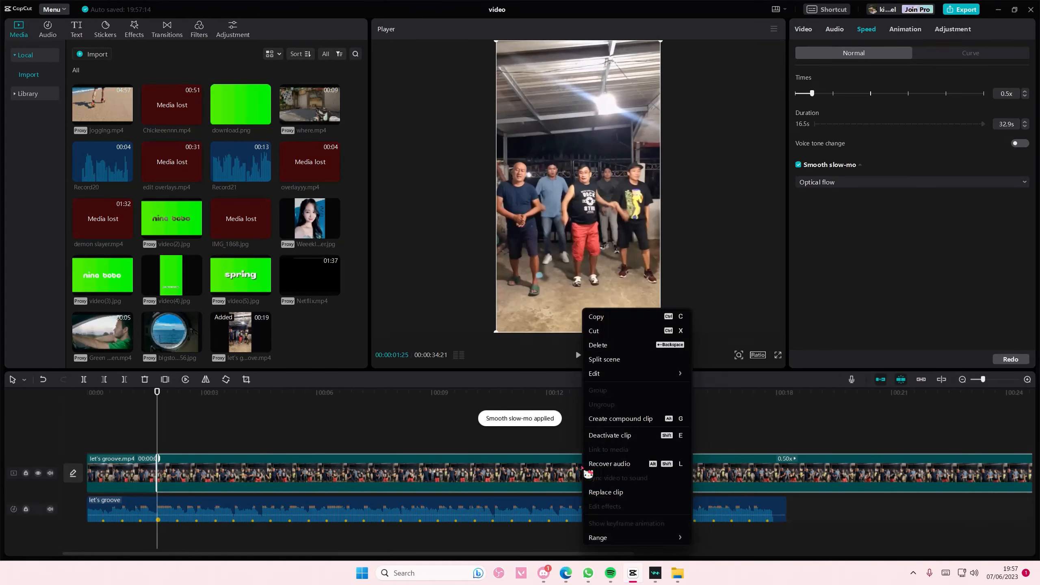
- Make the slowed piece a compound clip, split it at the next beat and select the short piece
{"action": "left_click", "coordinate": [620, 419]}
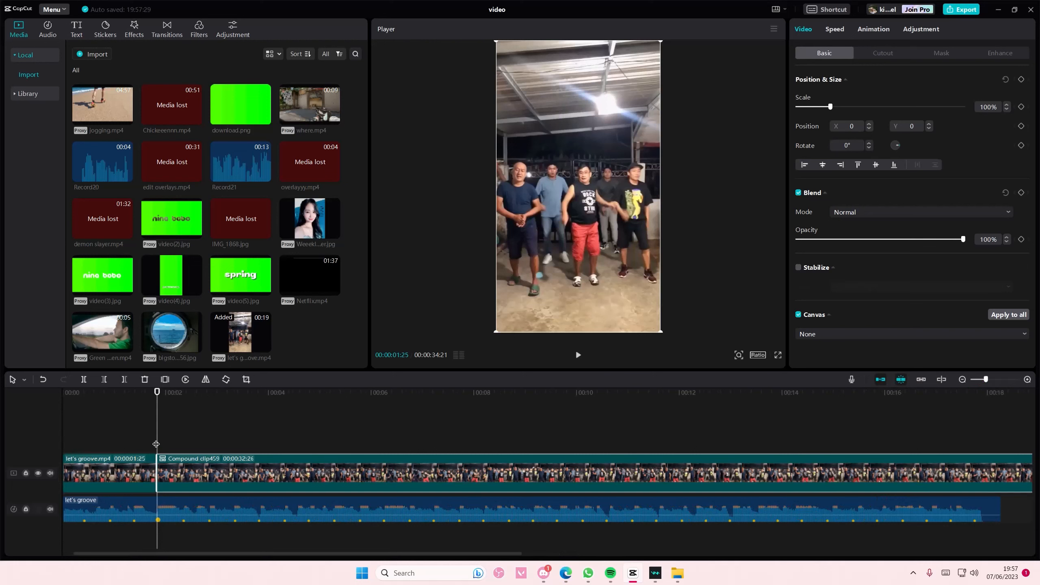
{"action": "left_click", "coordinate": [203, 392]}
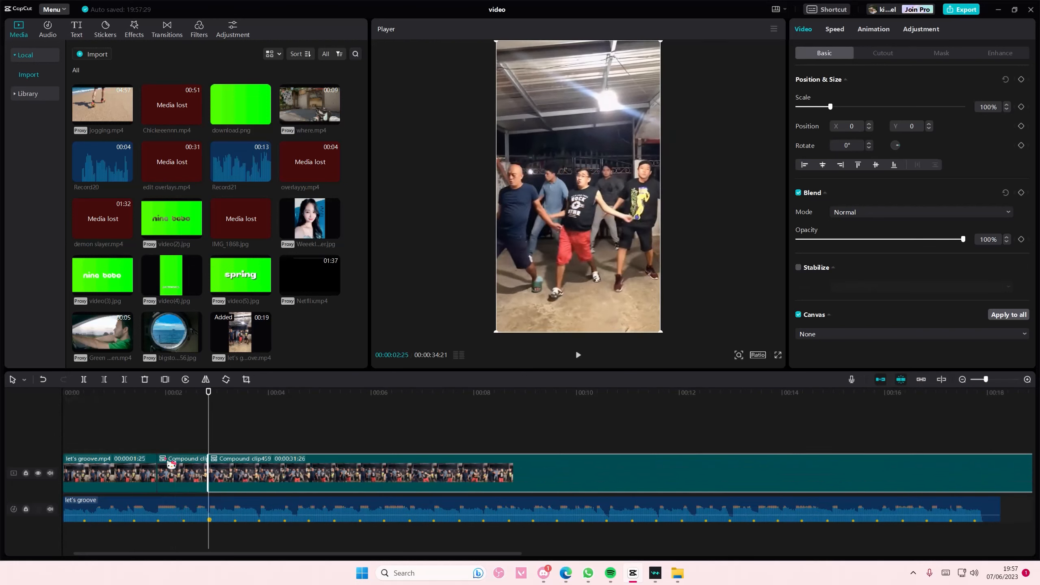
{"action": "left_click", "coordinate": [182, 472]}
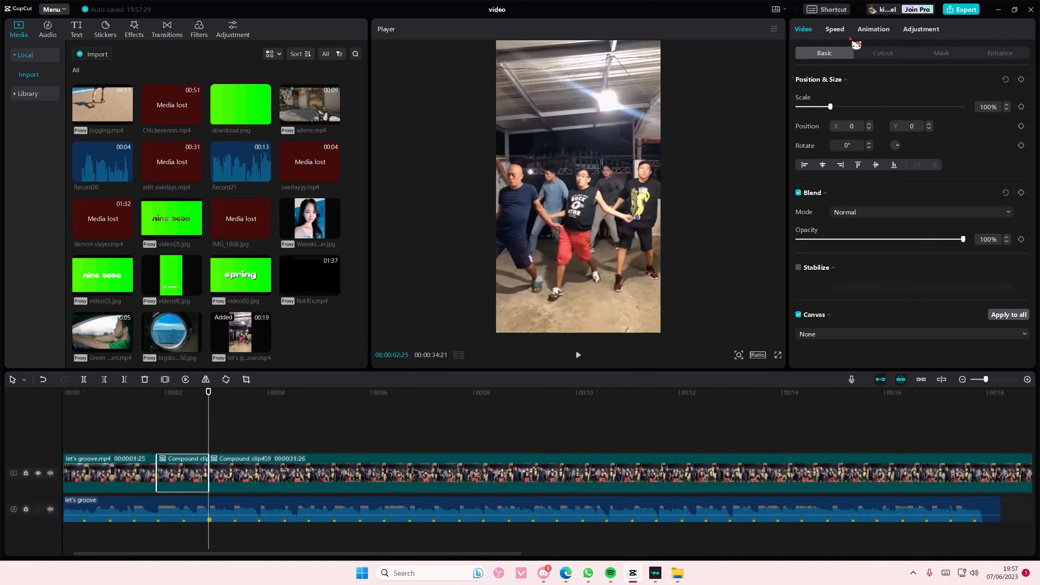
- Give the short piece the Flash in curve from the Speed settings
{"action": "left_click", "coordinate": [835, 28]}
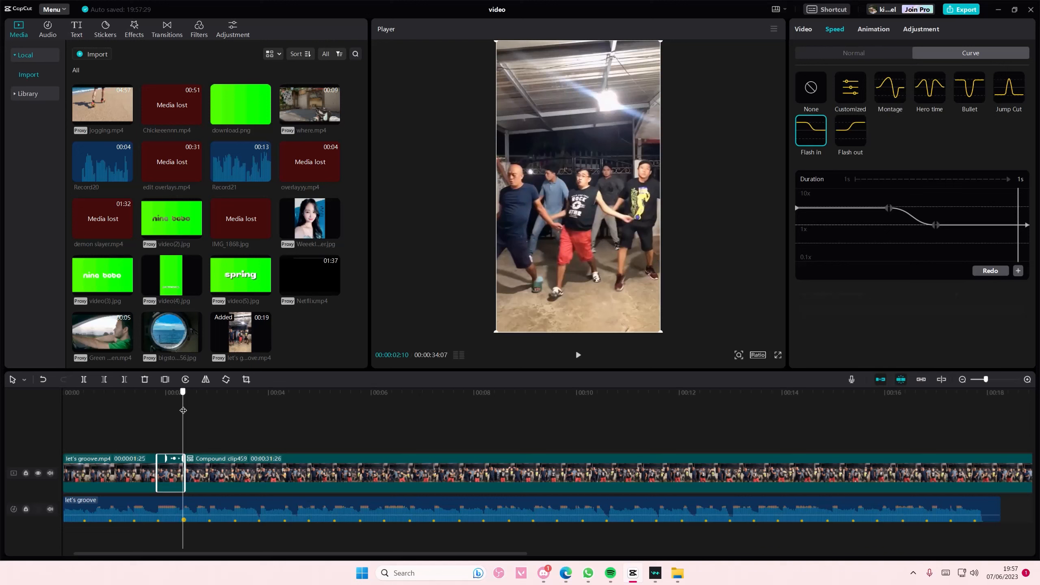
{"action": "left_click", "coordinate": [231, 392]}
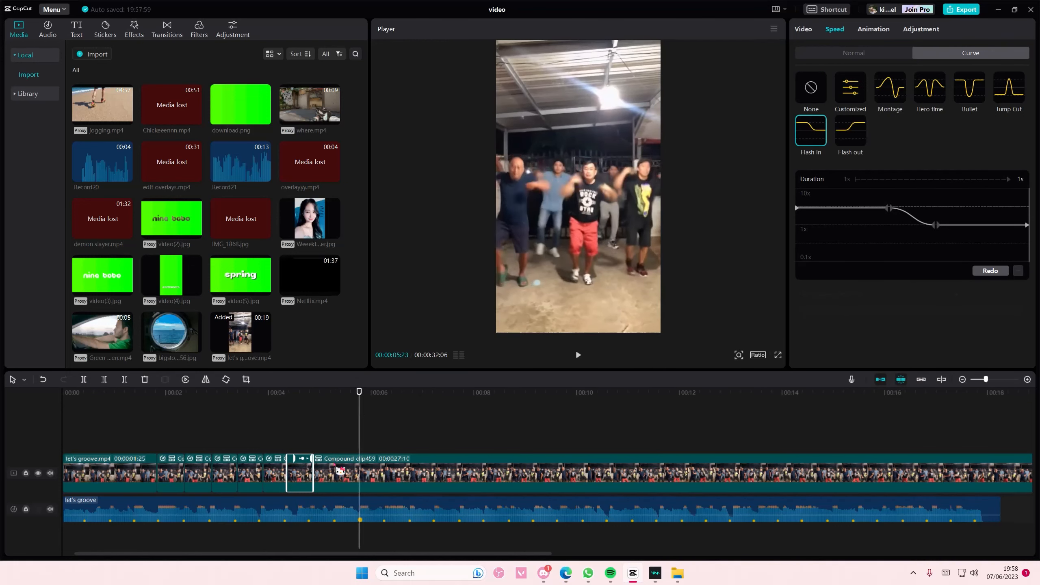
- Split the remaining compound clip at the next beat and give the new piece Flash in
{"action": "left_click", "coordinate": [810, 87]}
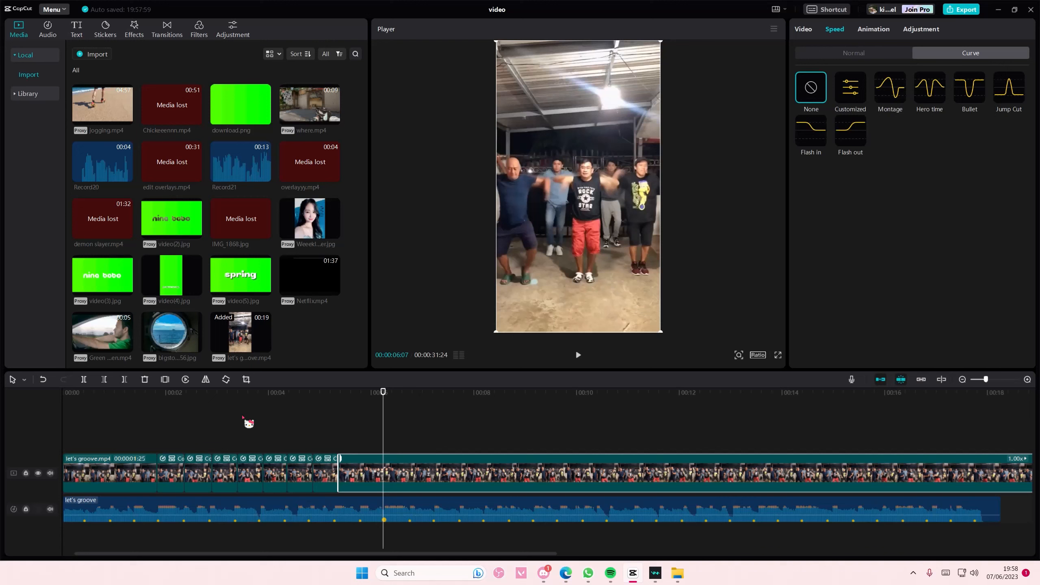
{"action": "left_click", "coordinate": [362, 472]}
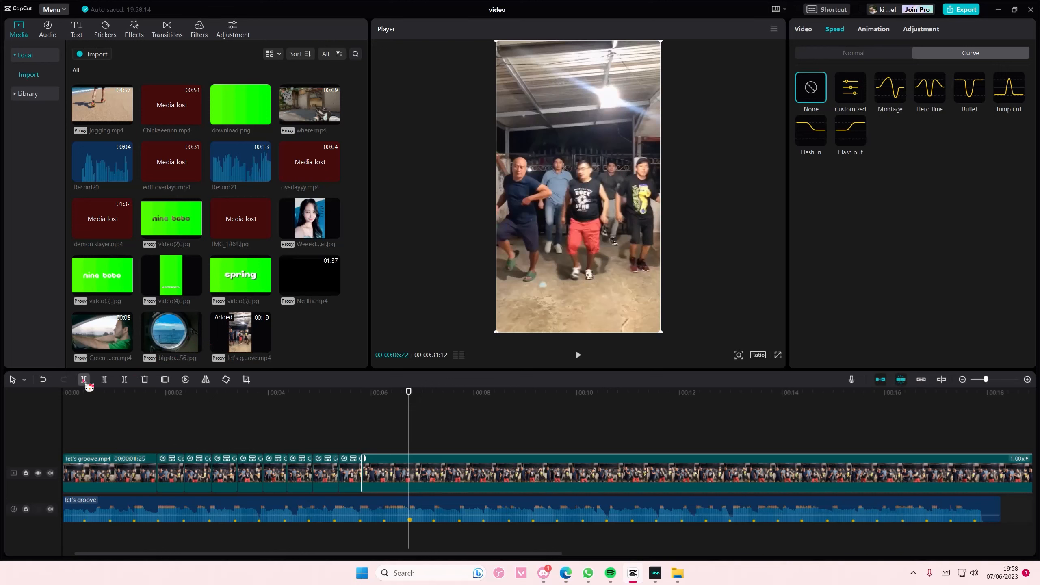
{"action": "left_click", "coordinate": [810, 129]}
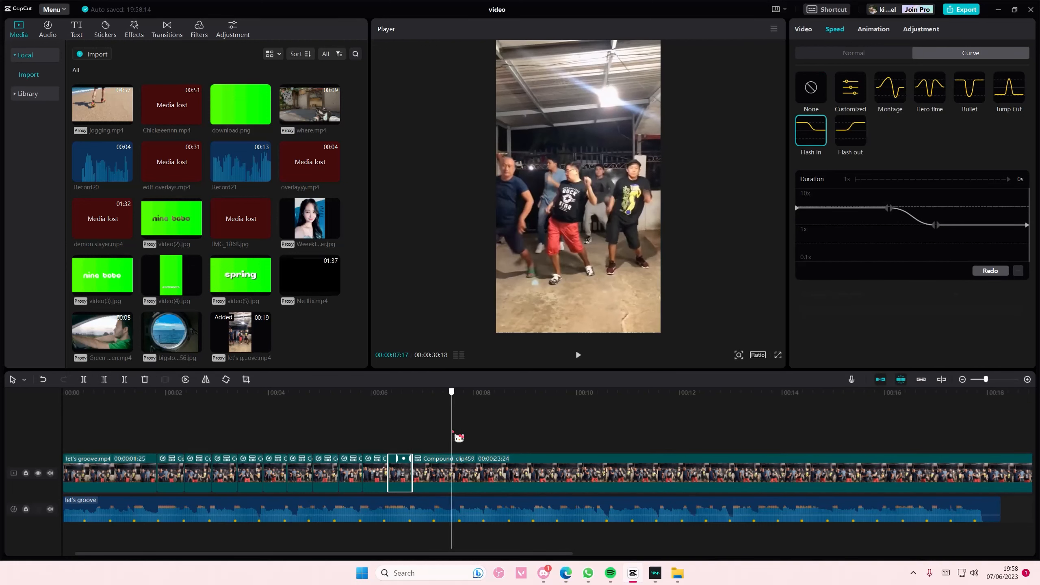
{"action": "left_click", "coordinate": [811, 87]}
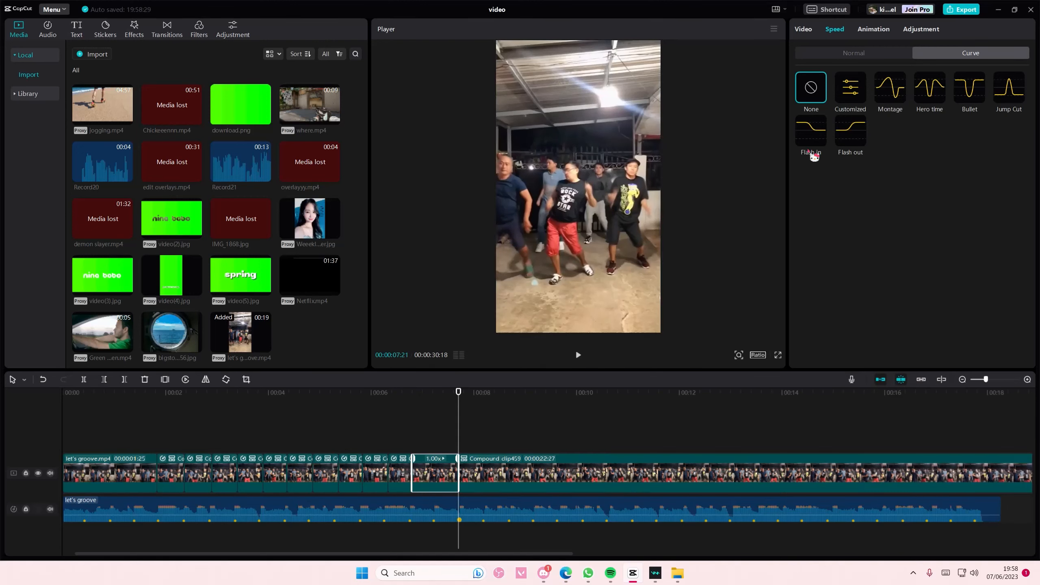
{"action": "left_click", "coordinate": [810, 129]}
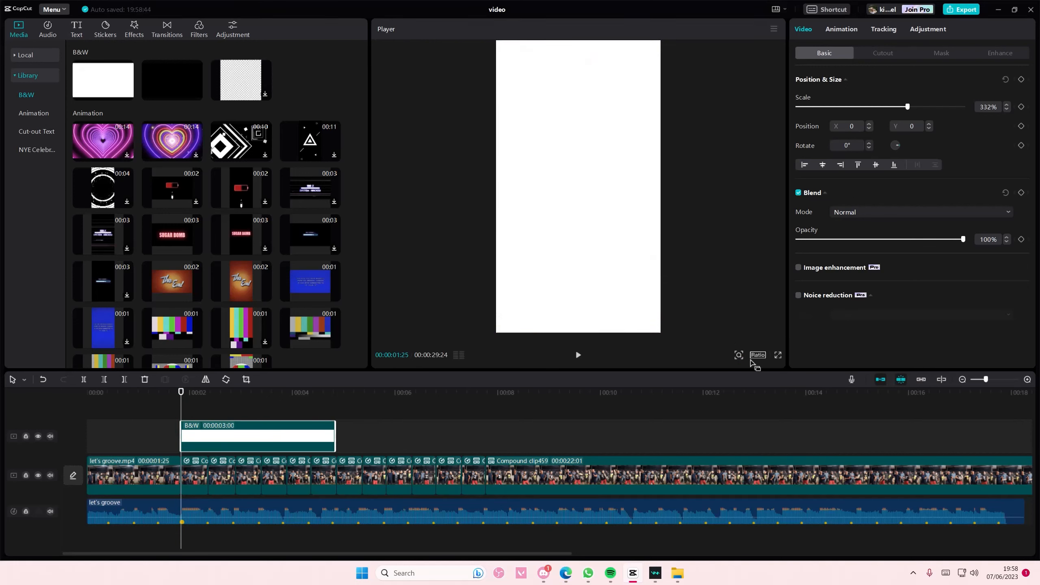
- Set the white flash clip's Blend Mode to Overlay
{"action": "left_click", "coordinate": [921, 211]}
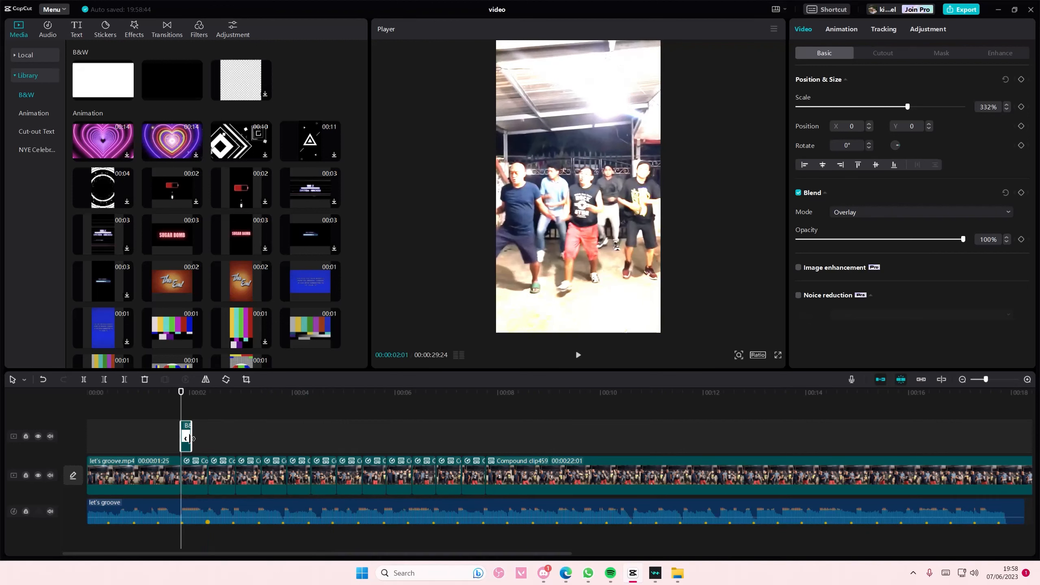
- Give the white flash an Out animation from the Animation settings
{"action": "left_click", "coordinate": [840, 29]}
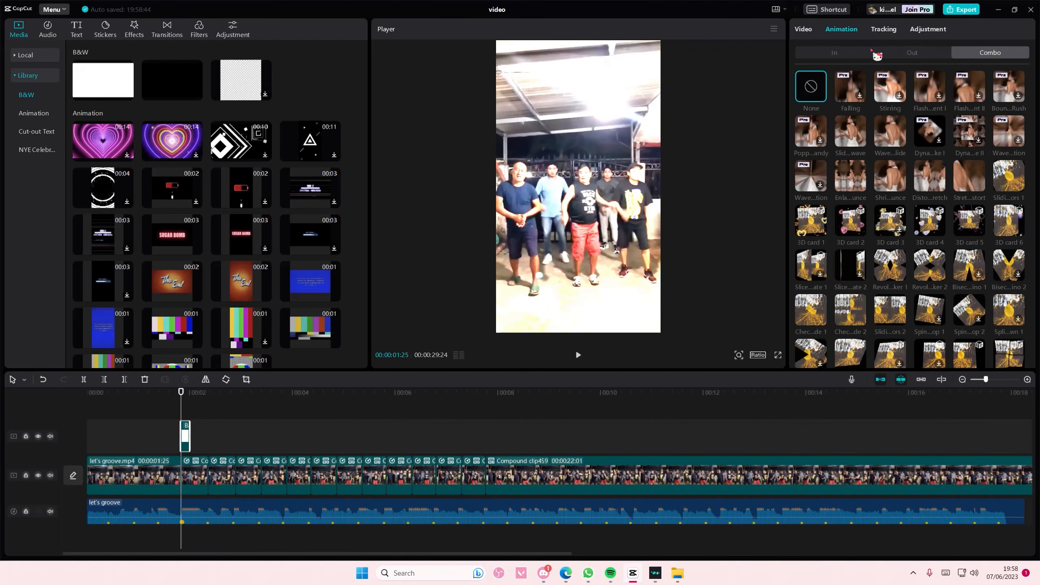
{"action": "left_click", "coordinate": [912, 52]}
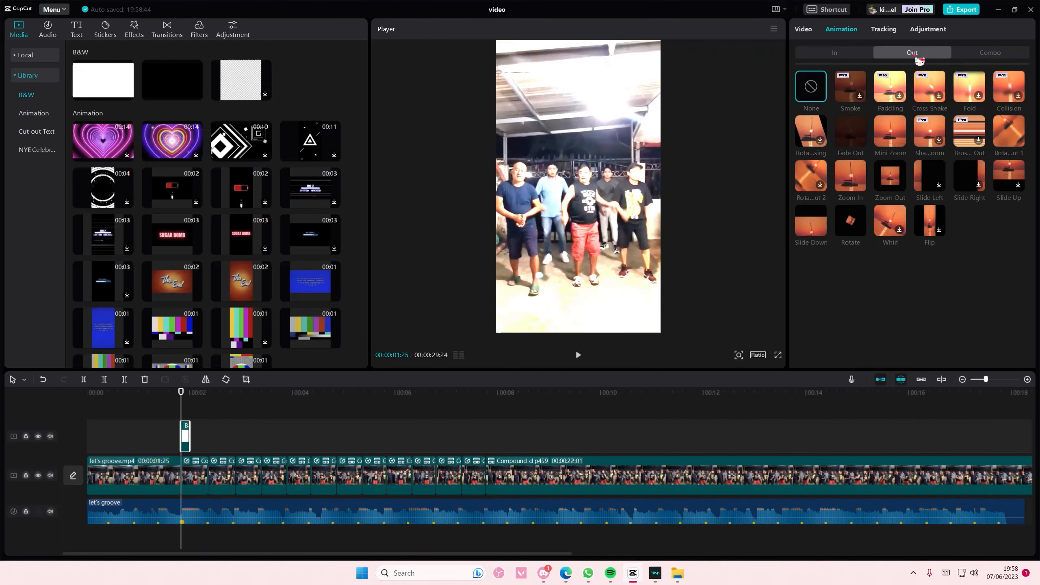
{"action": "left_click", "coordinate": [851, 131]}
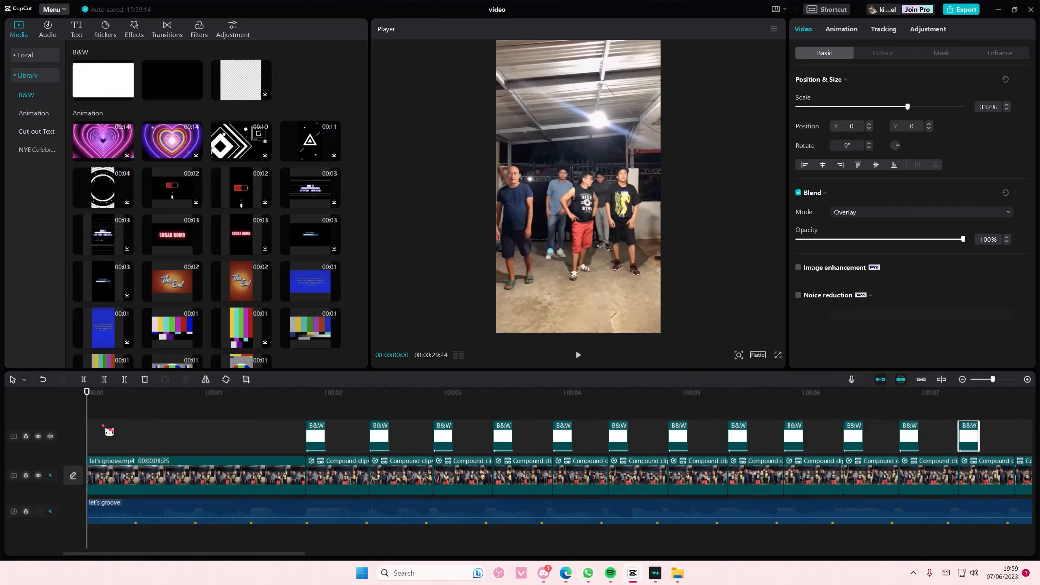
{"action": "left_click", "coordinate": [576, 355]}
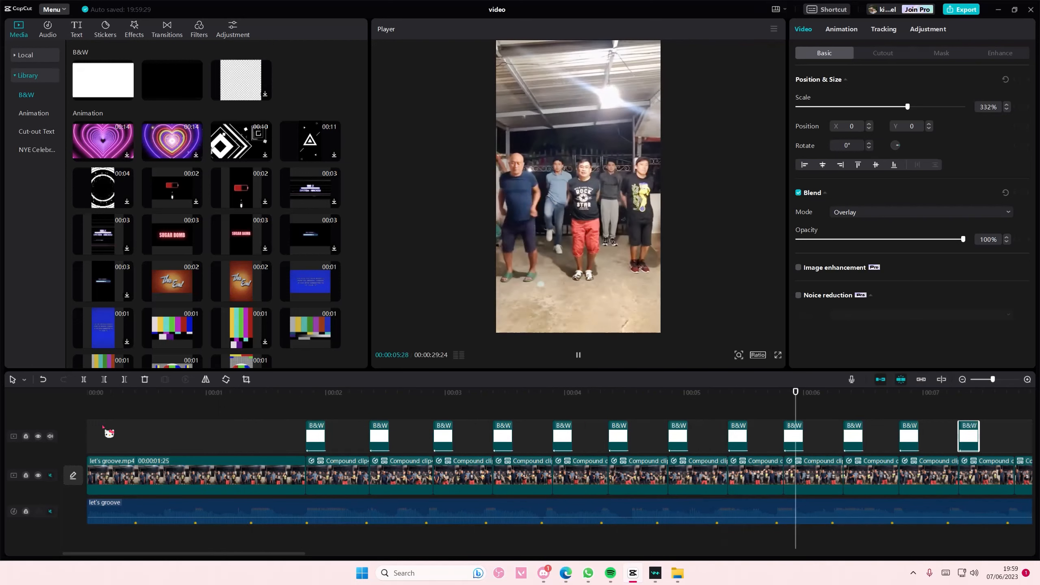
{"action": "left_click", "coordinate": [578, 355]}
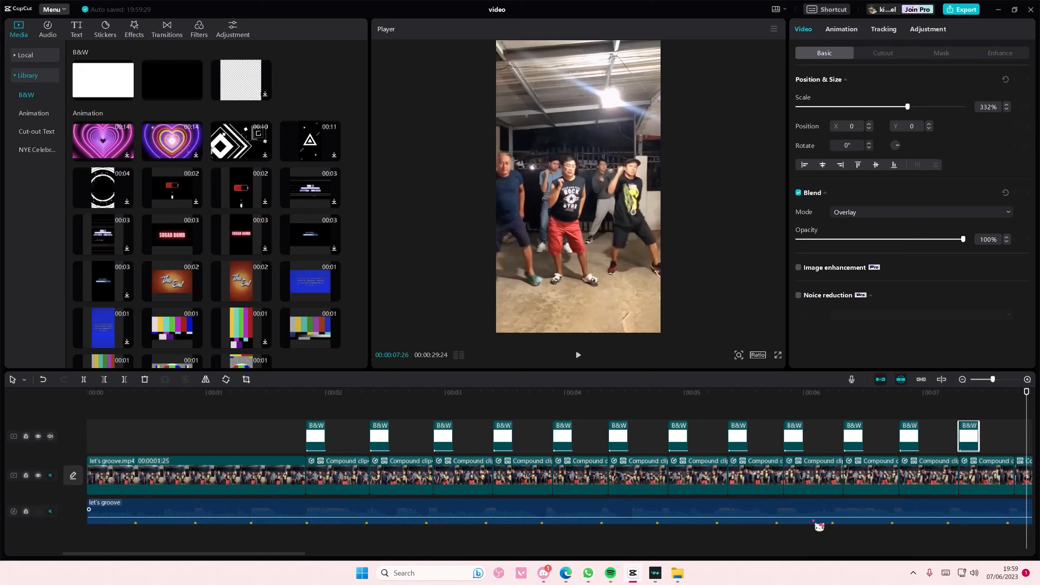
{"action": "mouse_move", "coordinate": [934, 547]}
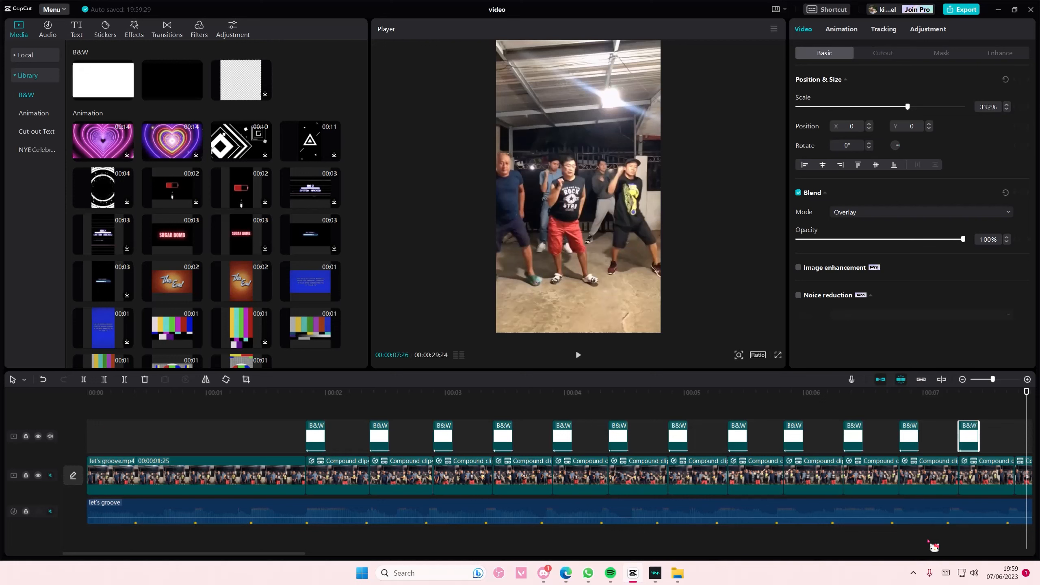